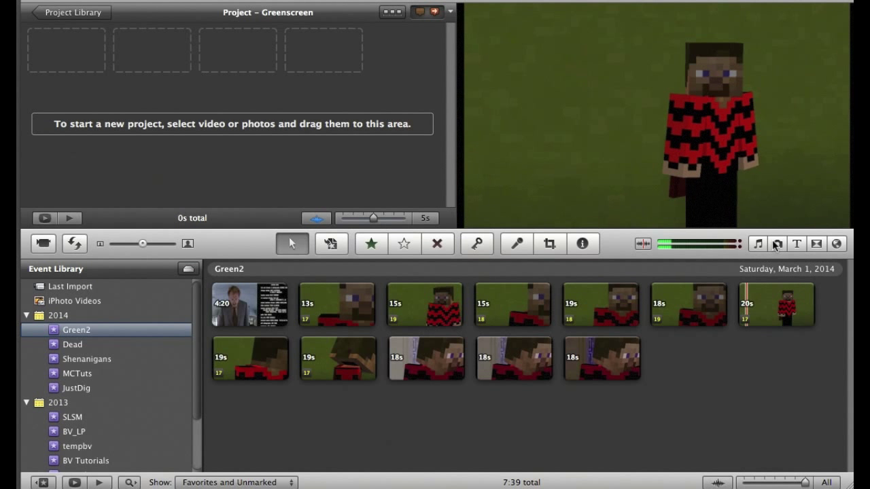
- Show the iPhoto library browser and browse it for the Ferris Bueller hallway still
click(778, 244)
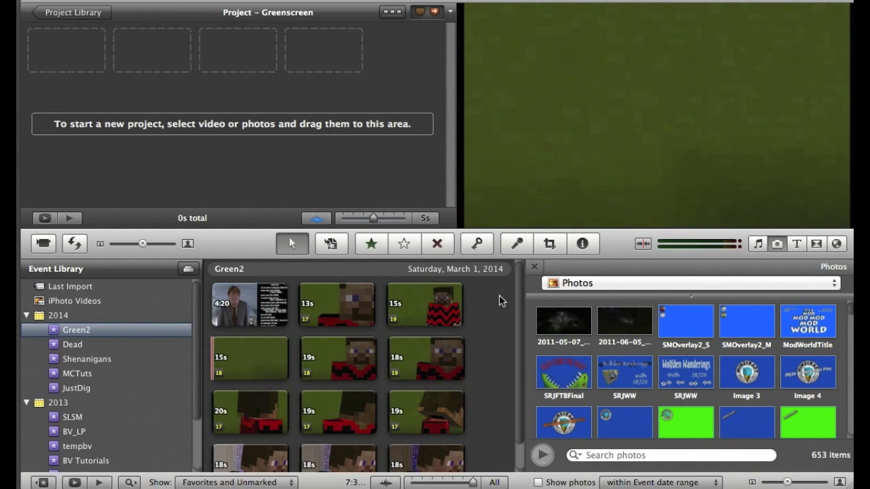
click(249, 305)
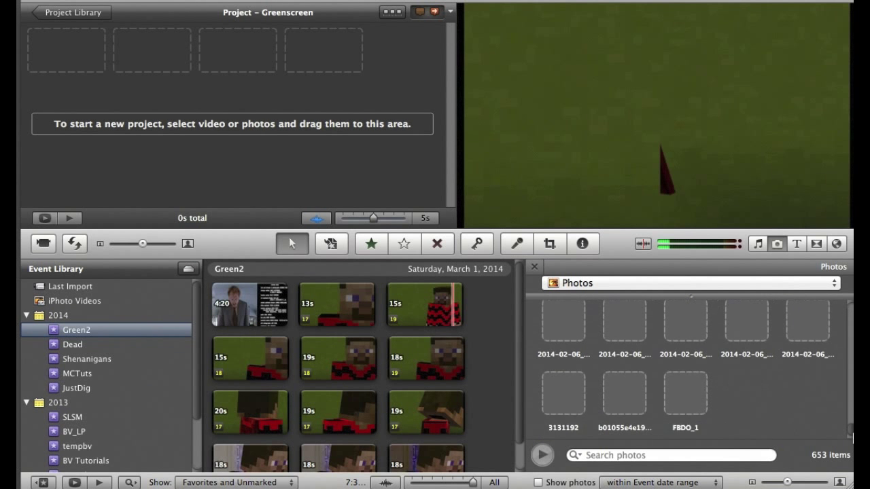
- Drop the FBDO_1 hallway photo into the Greenscreen project and set its duration to 23 seconds
drag(686, 394, 308, 157)
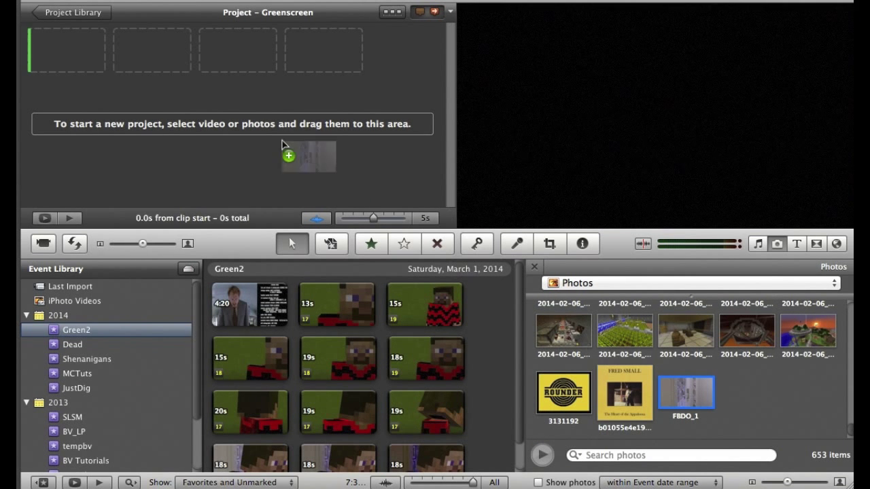
drag(685, 392, 67, 62)
text(23)
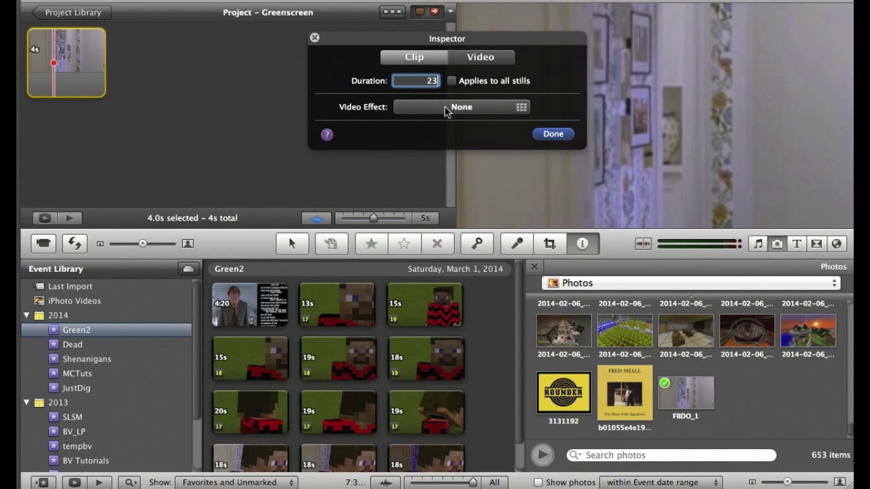
click(552, 133)
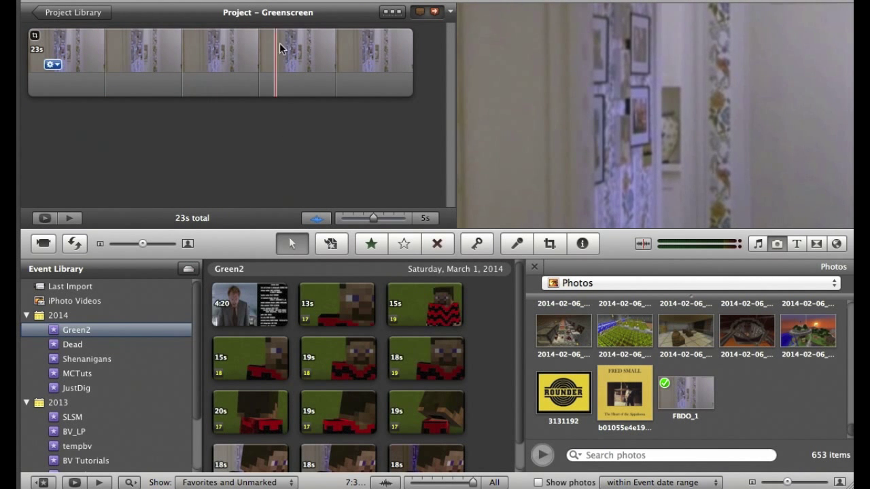
- Bring up the still's Cropping, Ken Burns & Rotation settings from its action menu
click(54, 66)
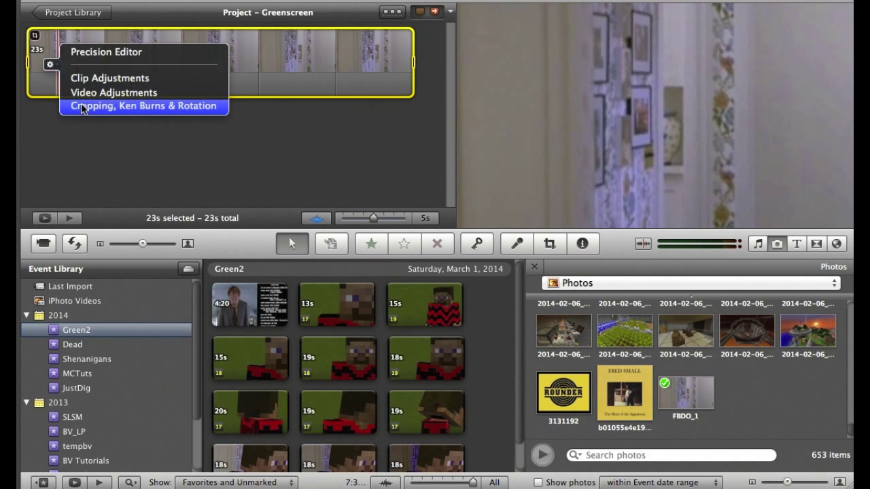
click(143, 106)
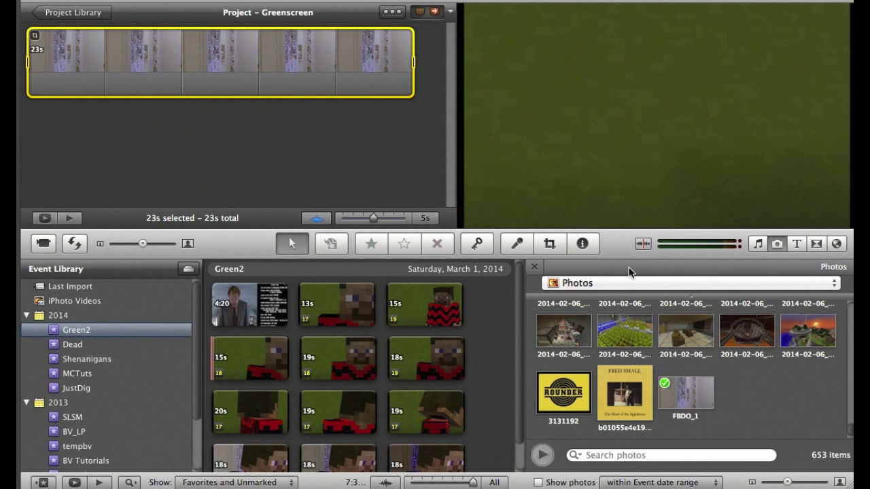
- Hide the photo browser and composite the Minecraft avatar clip over the hallway still as Green Screen
click(533, 266)
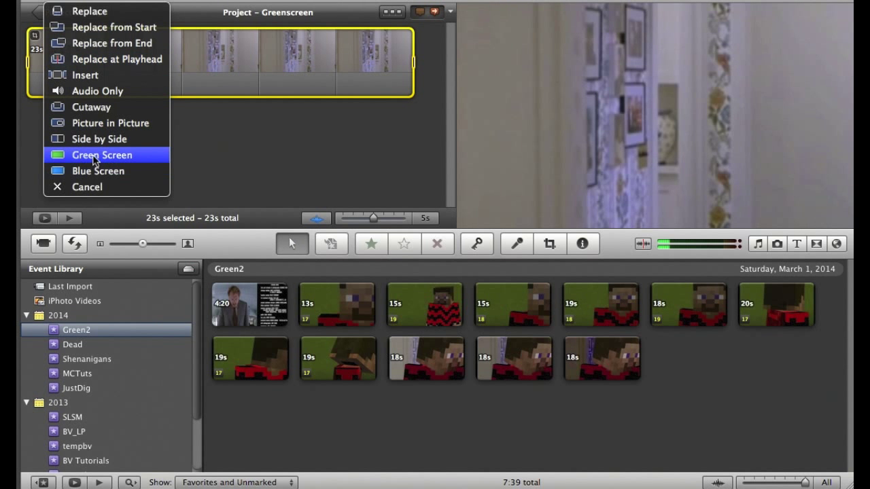
click(102, 155)
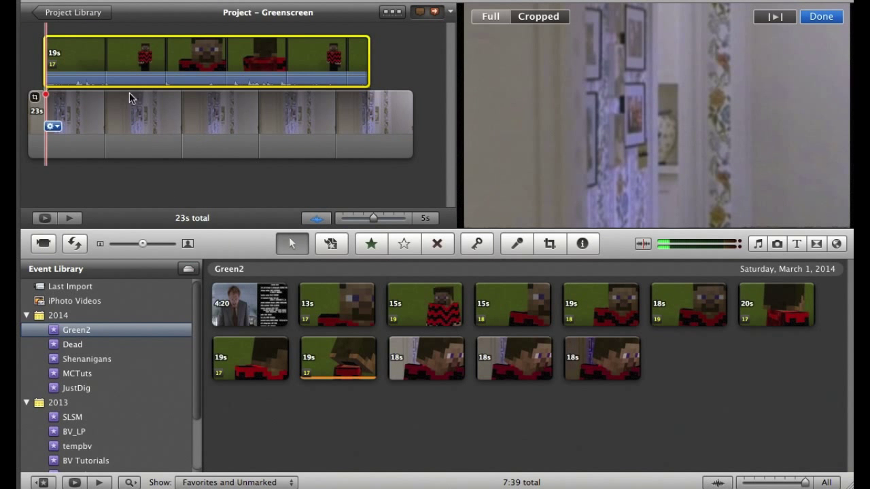
click(134, 62)
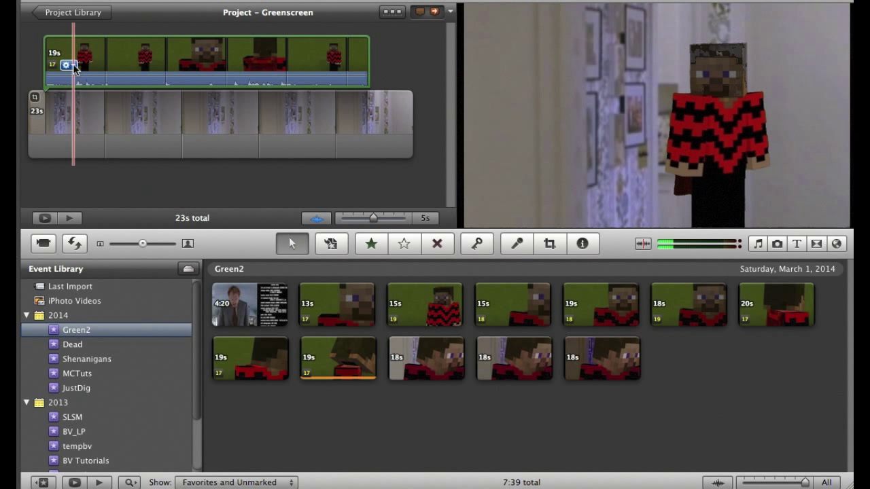
- Adjust the avatar clip's exposure, contrast, saturation and white point in Video Adjustments and confirm with Done
click(66, 66)
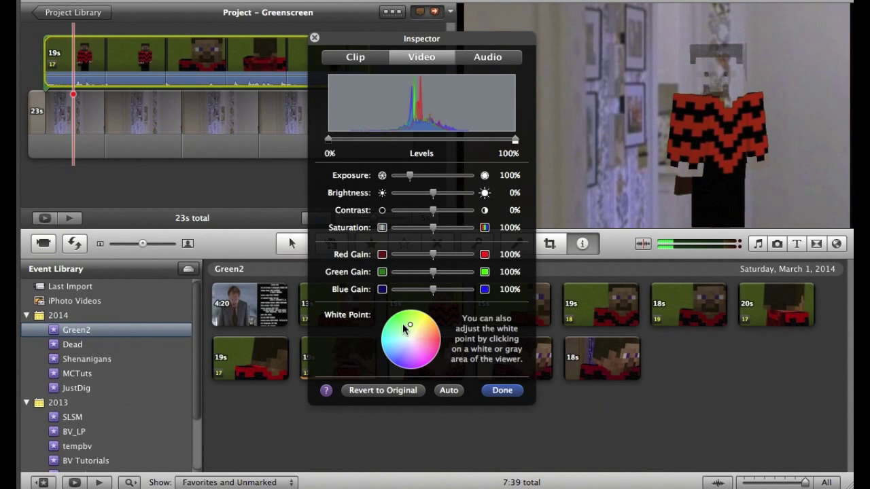
click(416, 339)
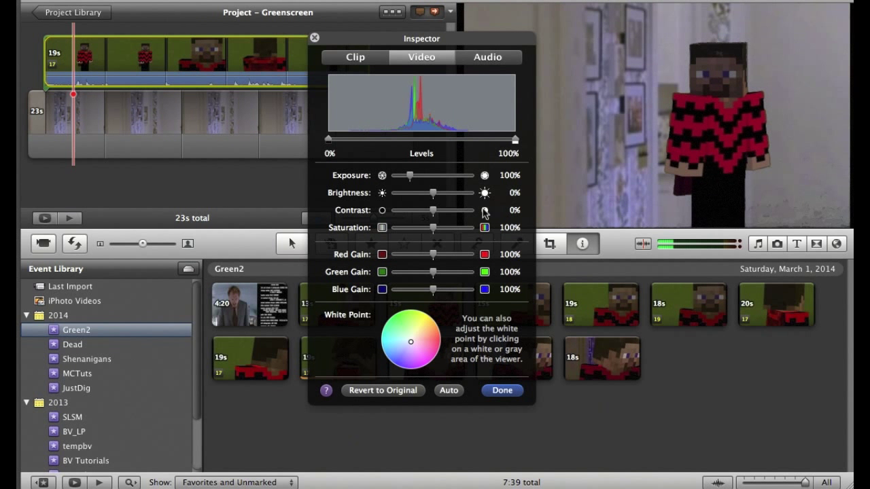
mouse_move(504, 365)
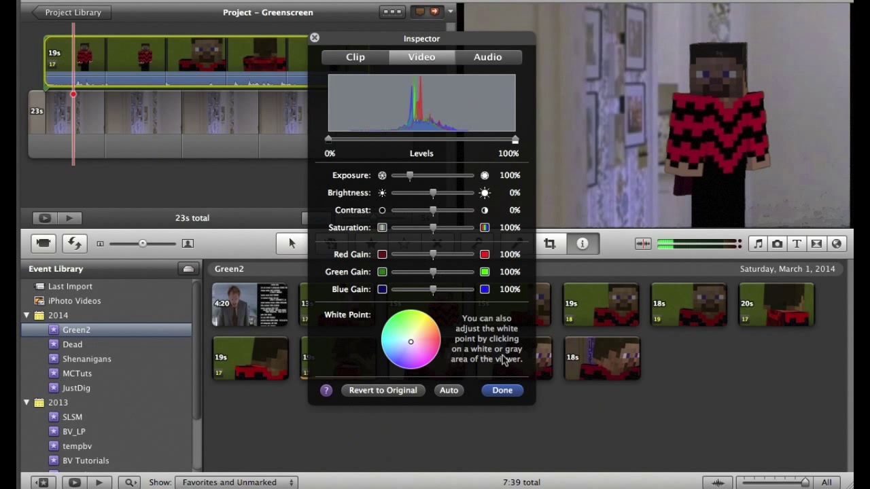
click(501, 391)
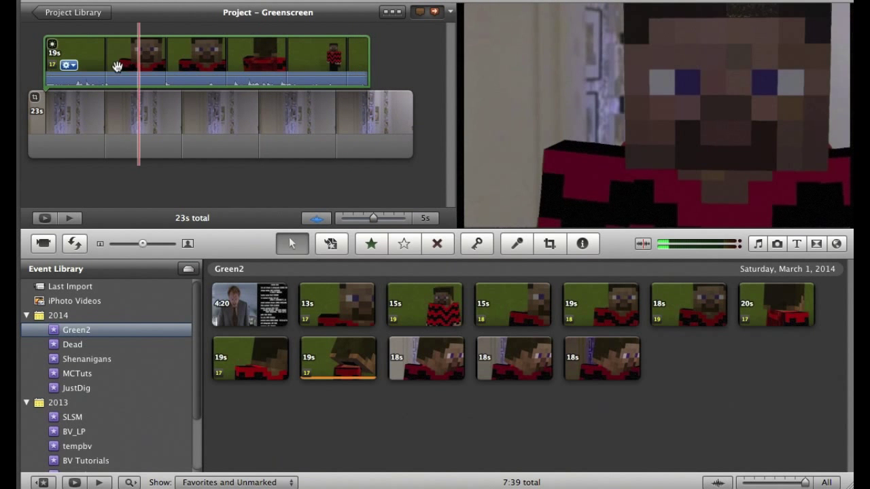
- Detach the green-screen avatar clip's audio via Clip > Detach Audio
click(66, 66)
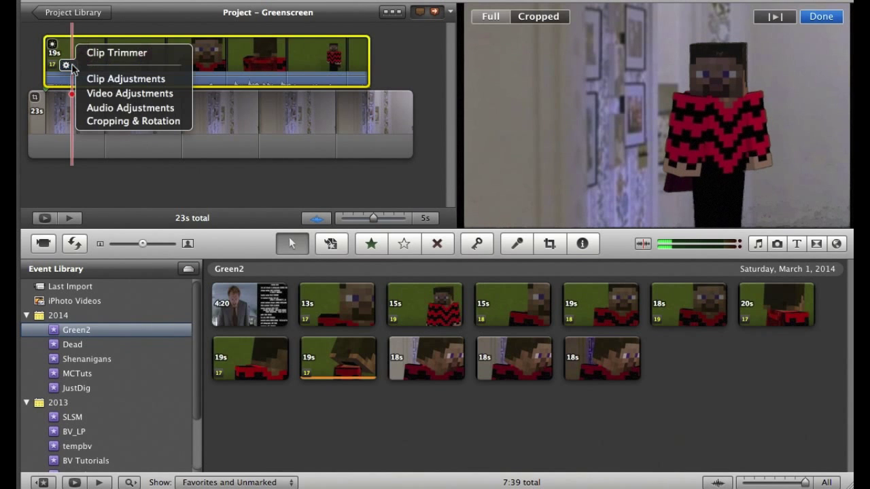
click(130, 107)
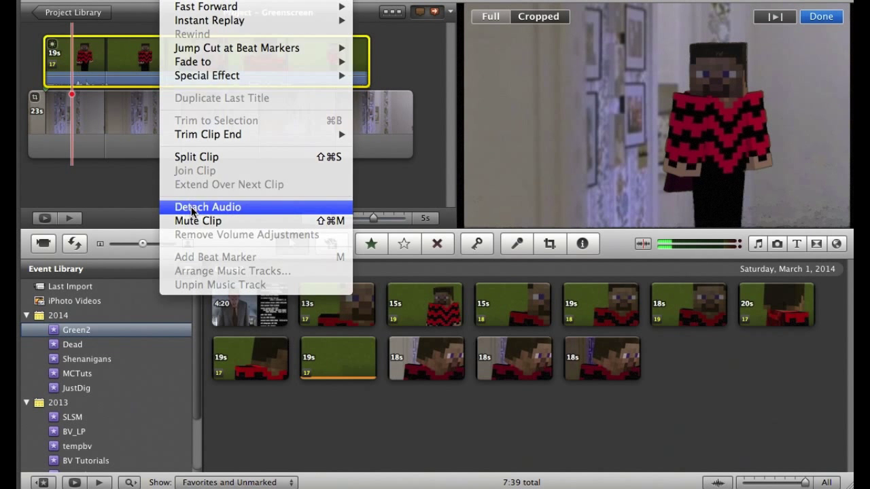
click(207, 206)
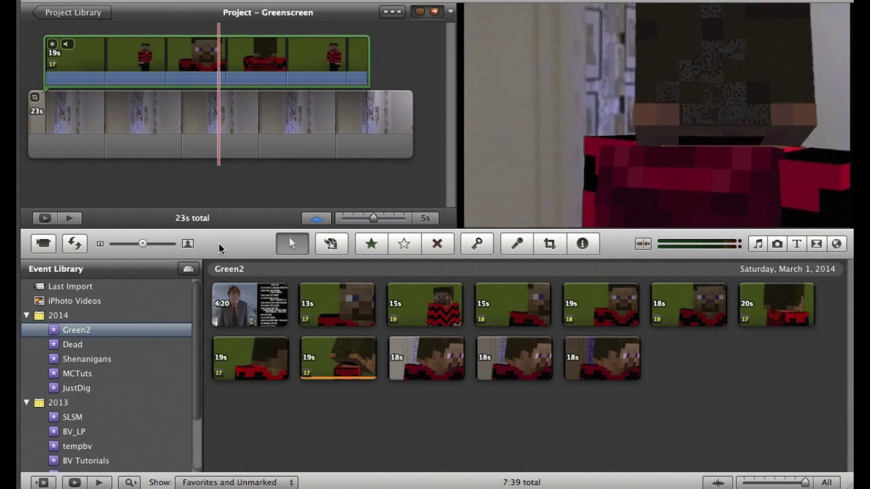
click(247, 304)
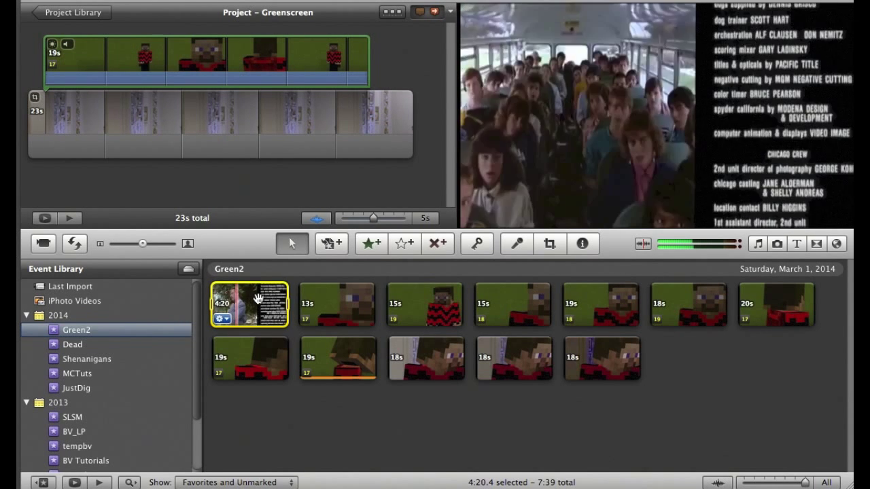
drag(250, 305, 432, 125)
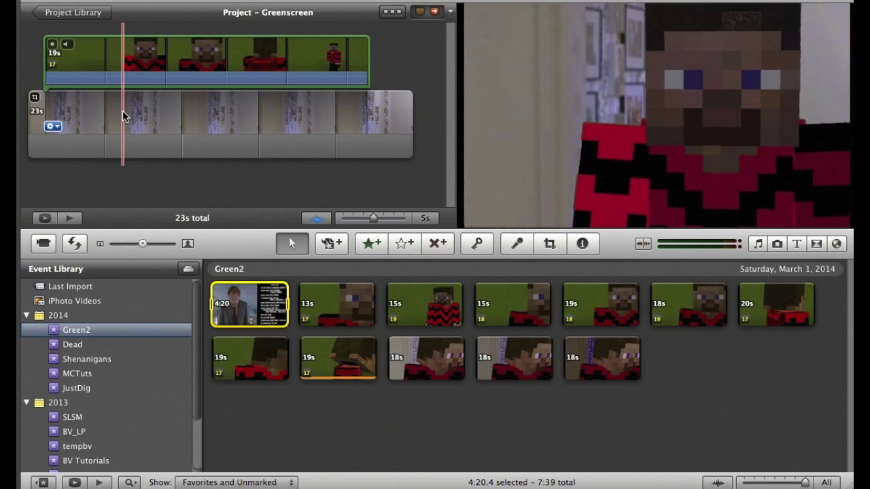
click(284, 106)
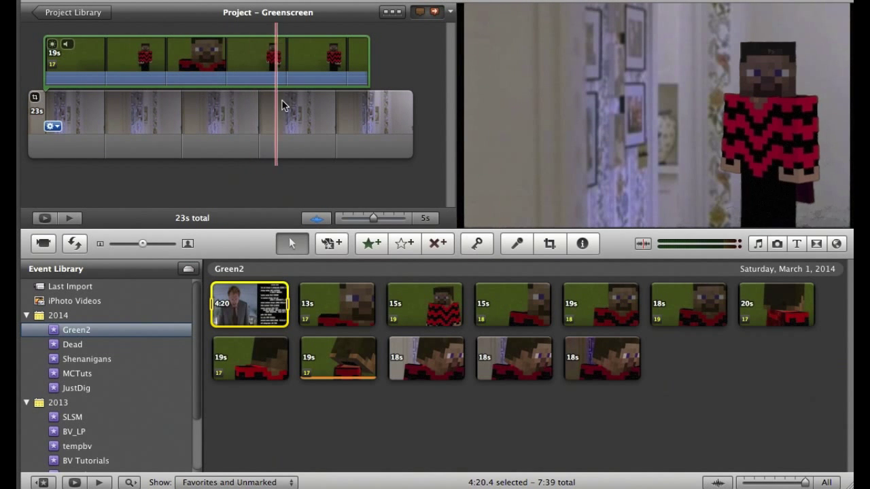
click(337, 108)
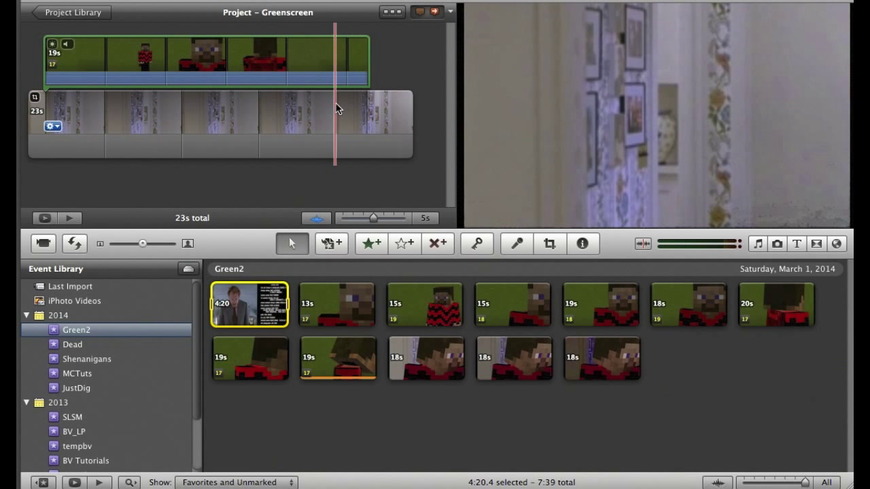